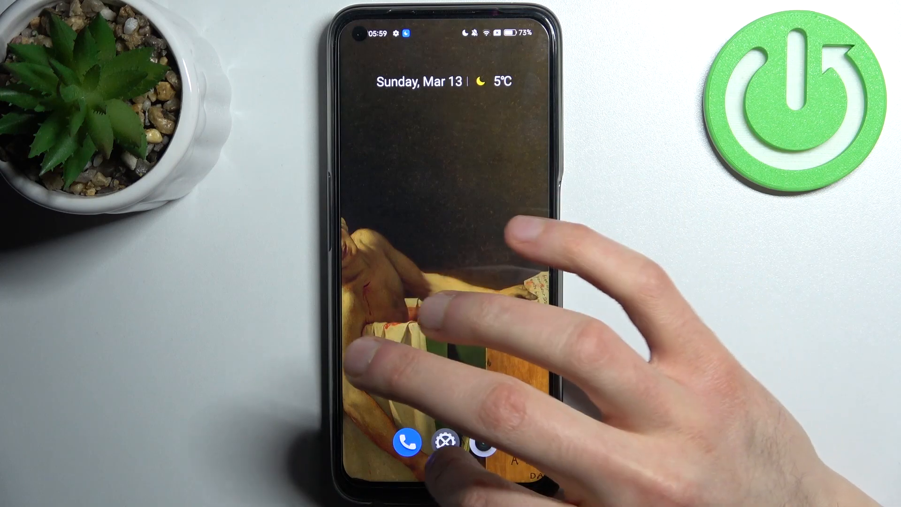
# Reach the Connection & sharing page from the home screen Settings icon
pyautogui.click(443, 441)
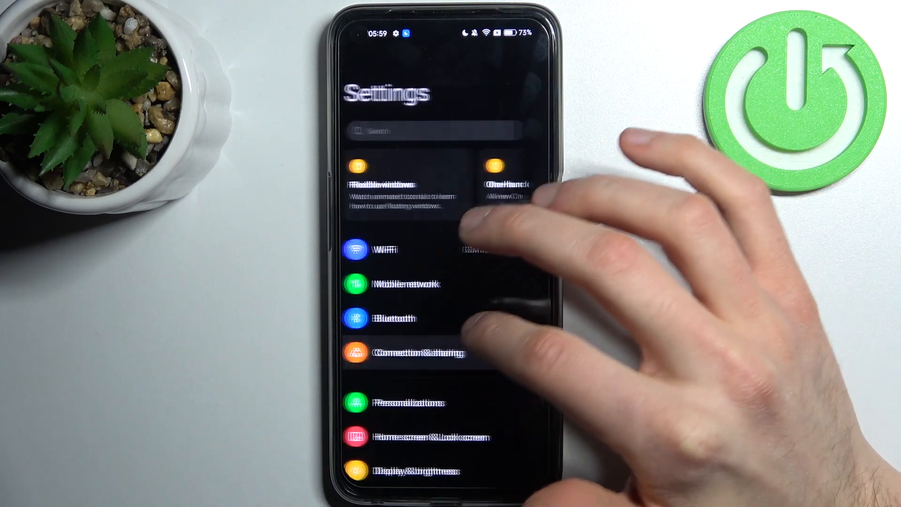
pyautogui.click(402, 353)
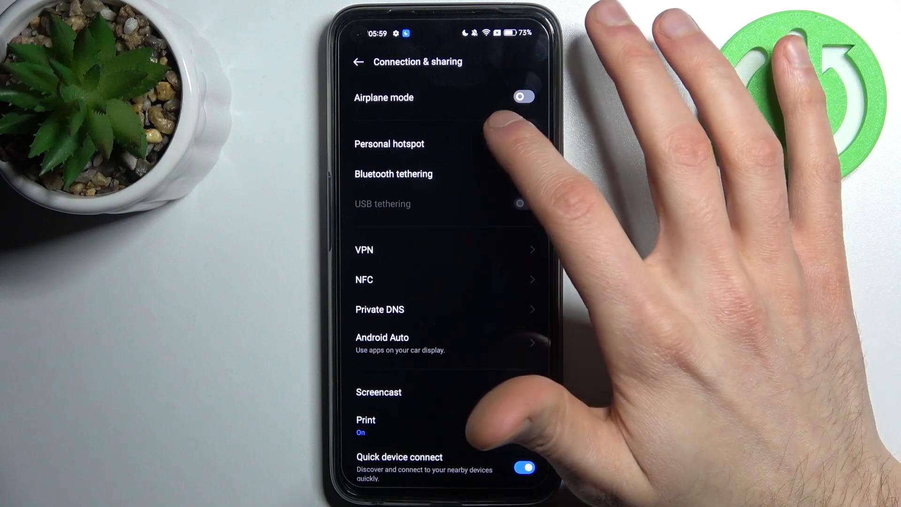
# View the personal hotspot's joining QR code, then return and enter Hotspot settings
pyautogui.click(389, 144)
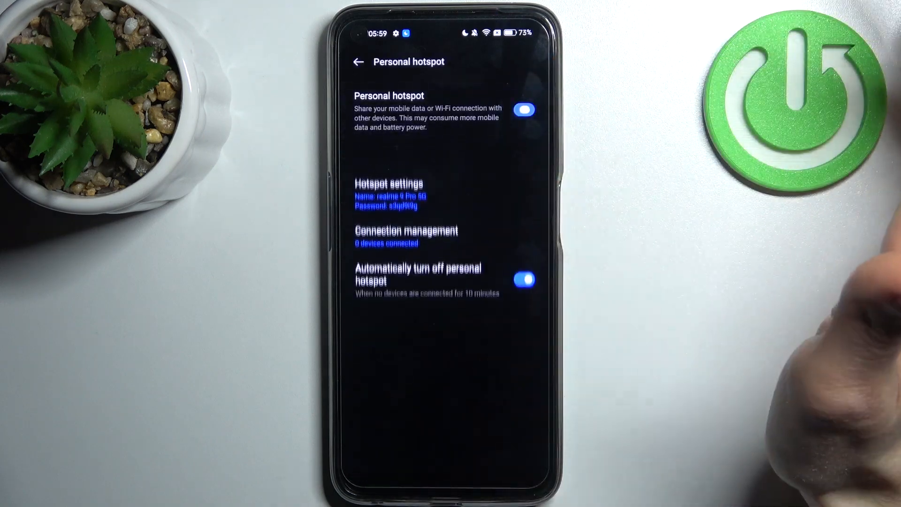
pyautogui.click(387, 184)
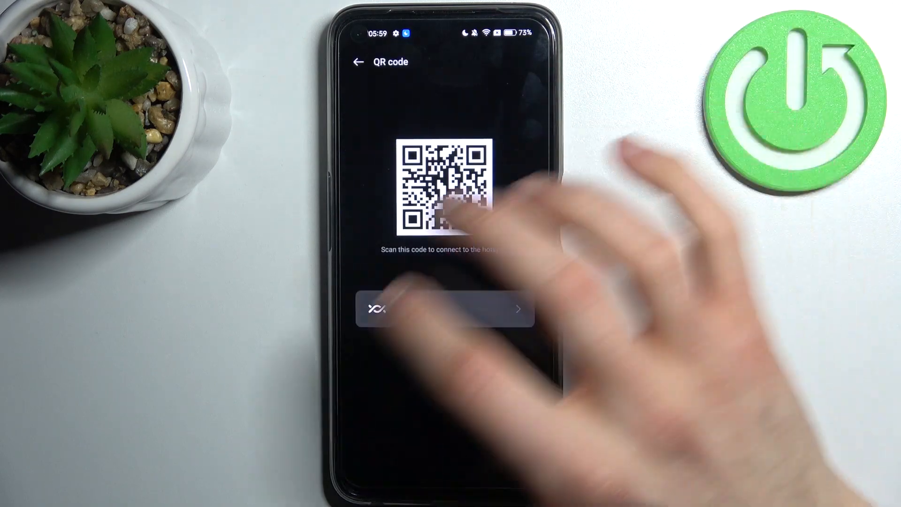
pyautogui.click(357, 62)
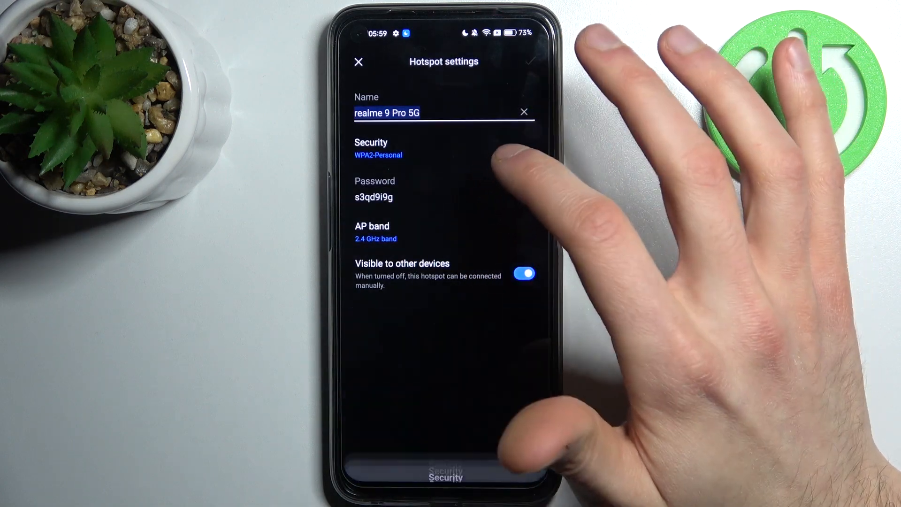
# Inspect the hotspot password and the 2.4/5 GHz AP band choices without changing them
pyautogui.click(383, 197)
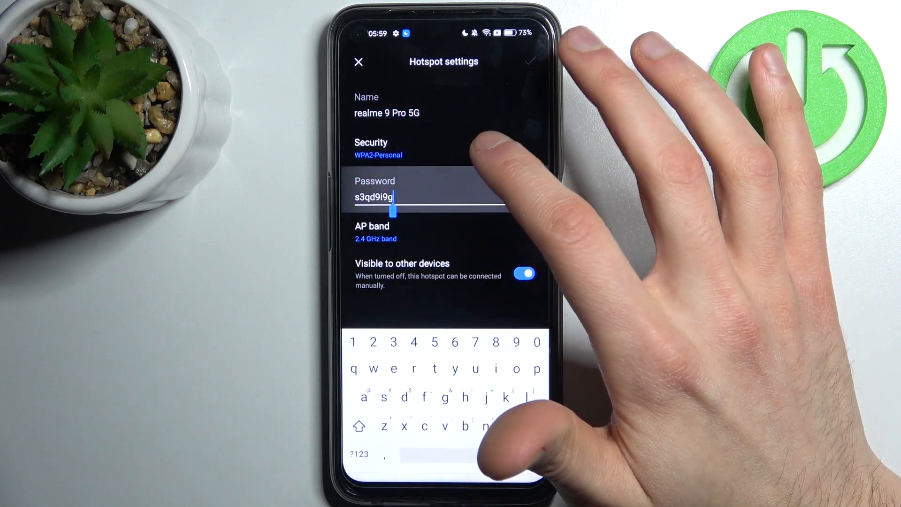
pyautogui.click(372, 232)
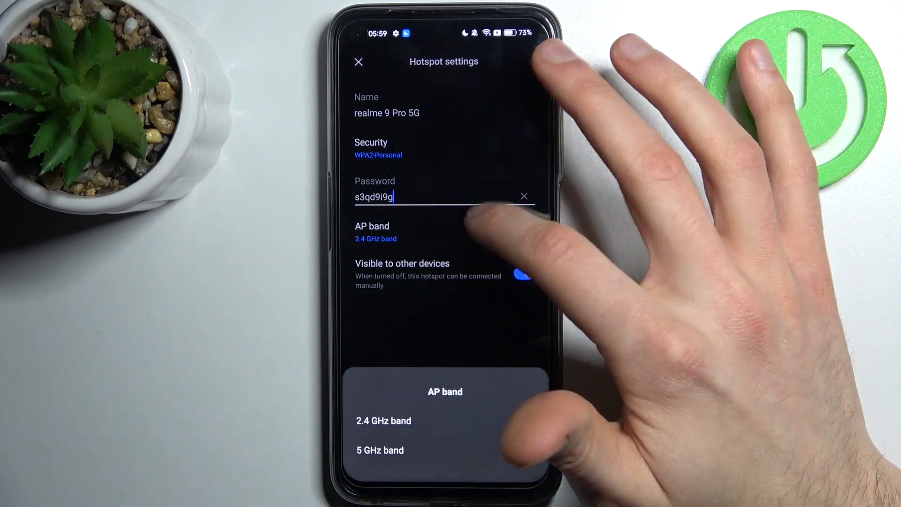
pyautogui.click(383, 421)
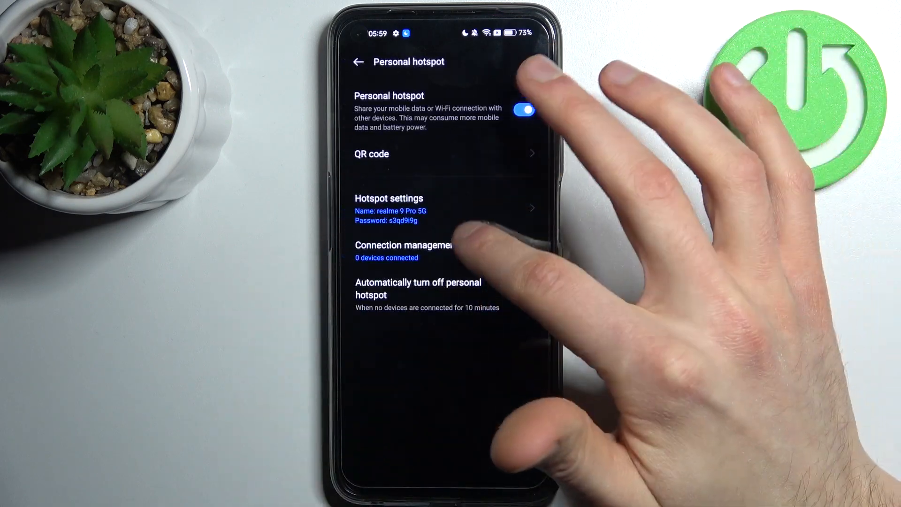
pyautogui.click(405, 245)
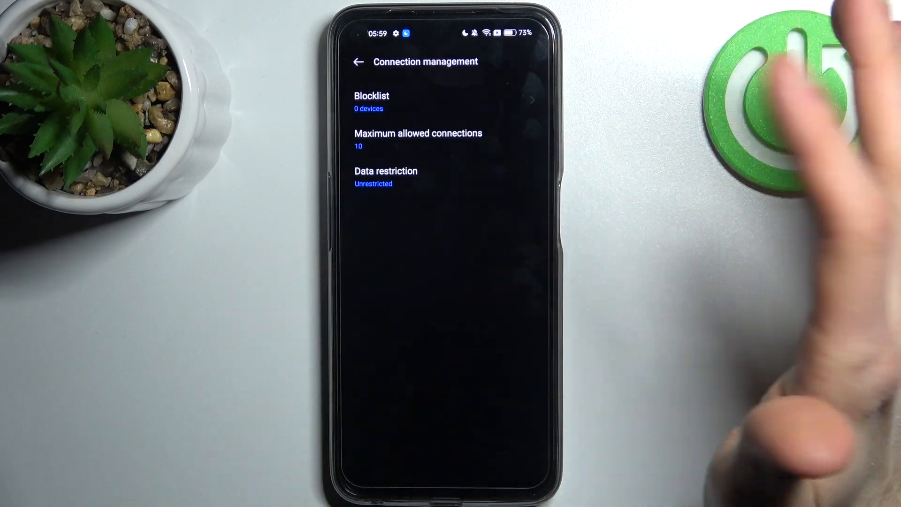
pyautogui.click(371, 96)
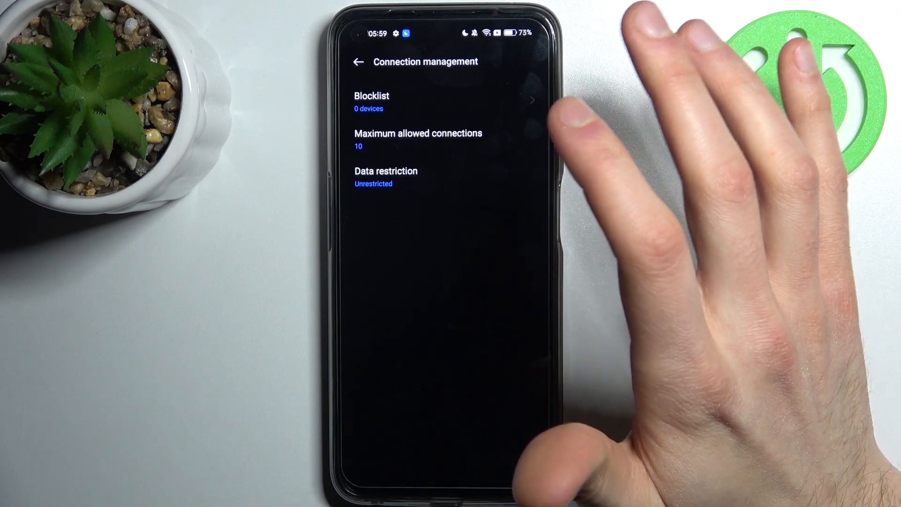
pyautogui.click(385, 172)
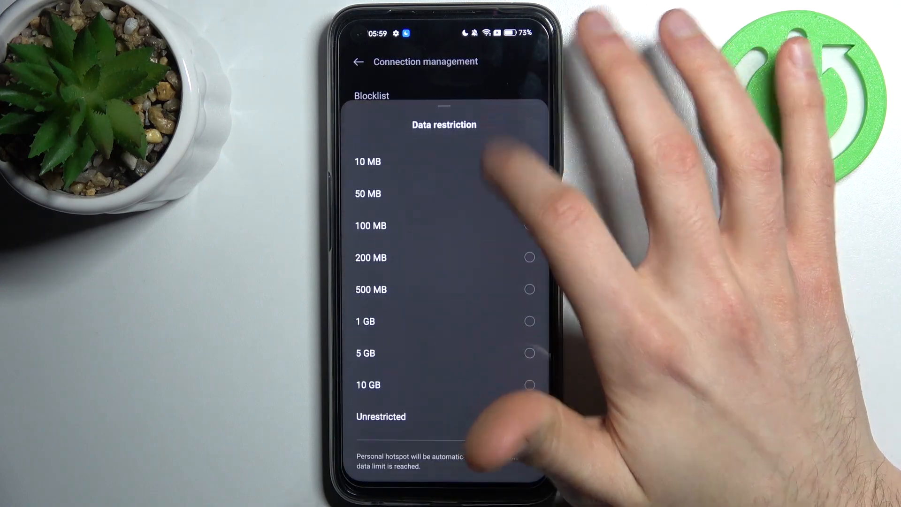
pyautogui.click(381, 416)
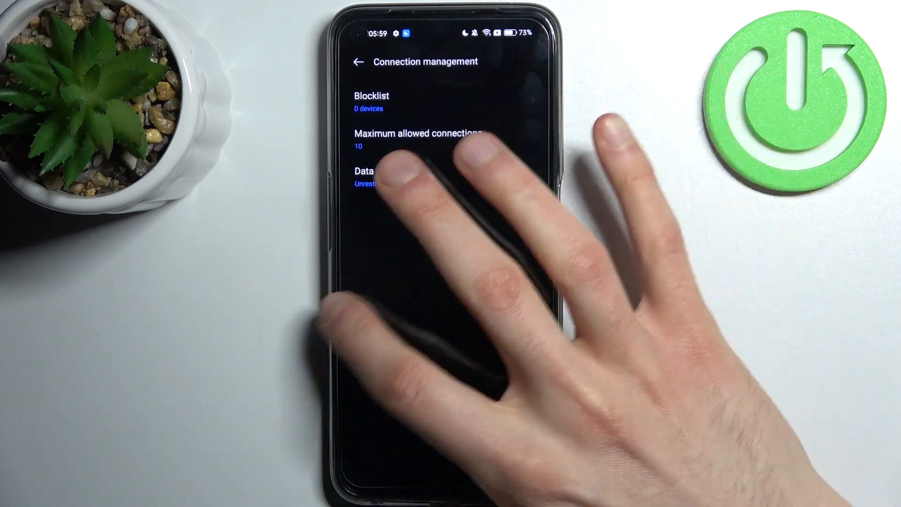
pyautogui.click(358, 62)
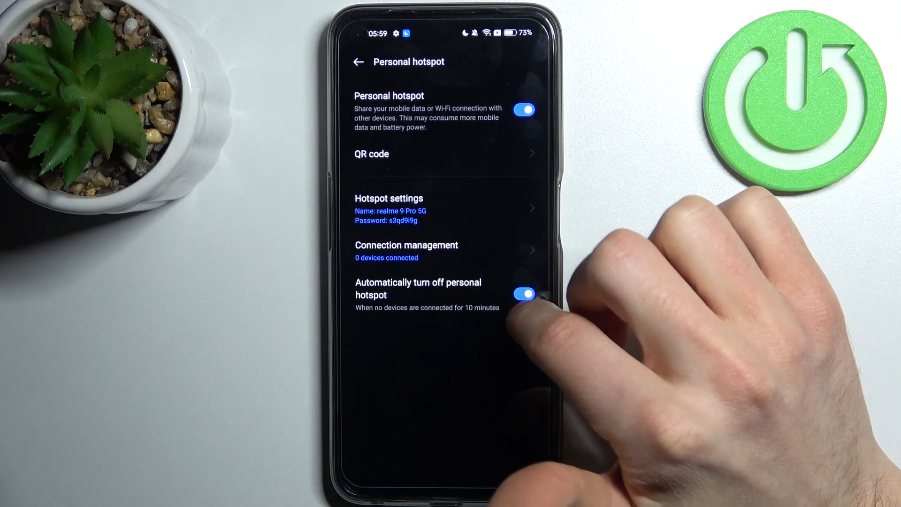